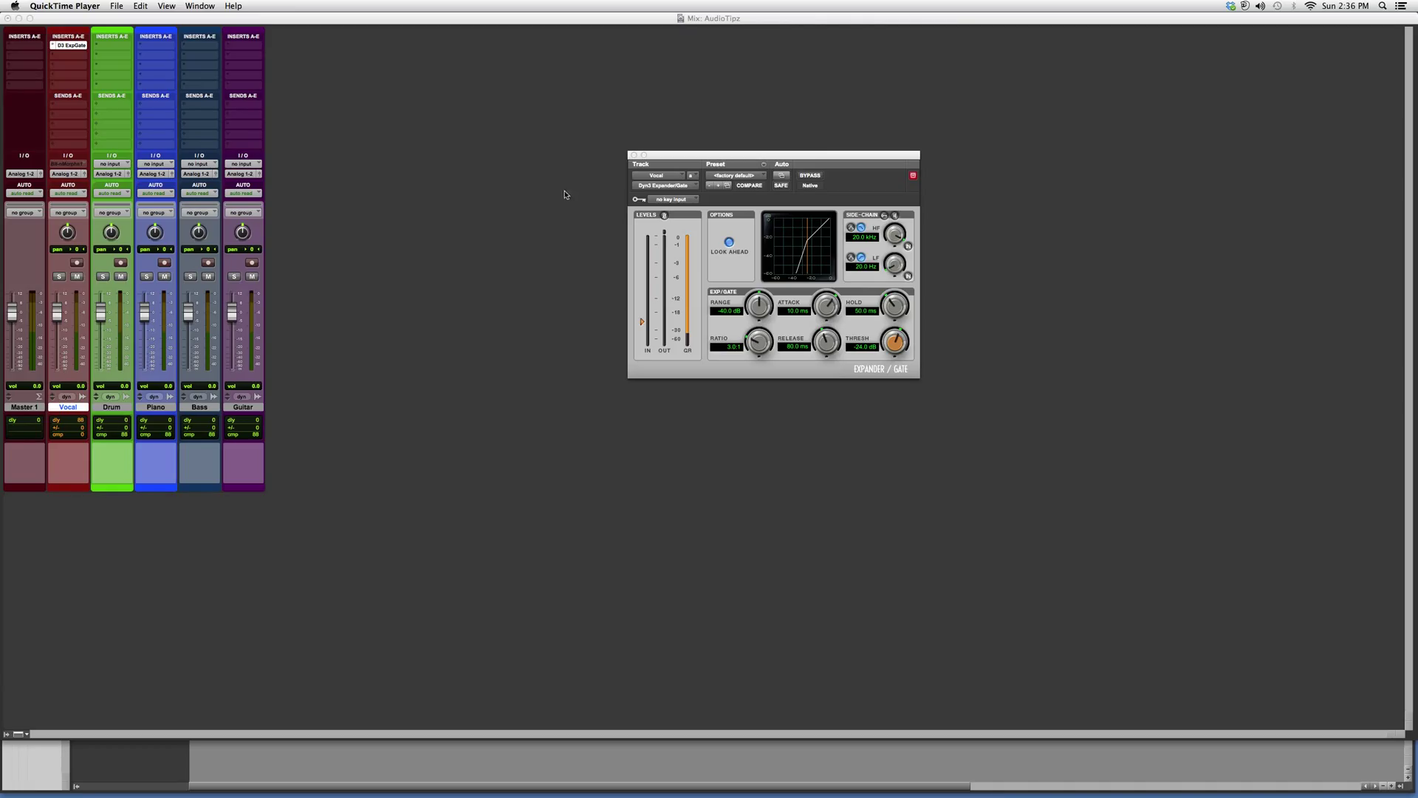
mouse_move(591, 171)
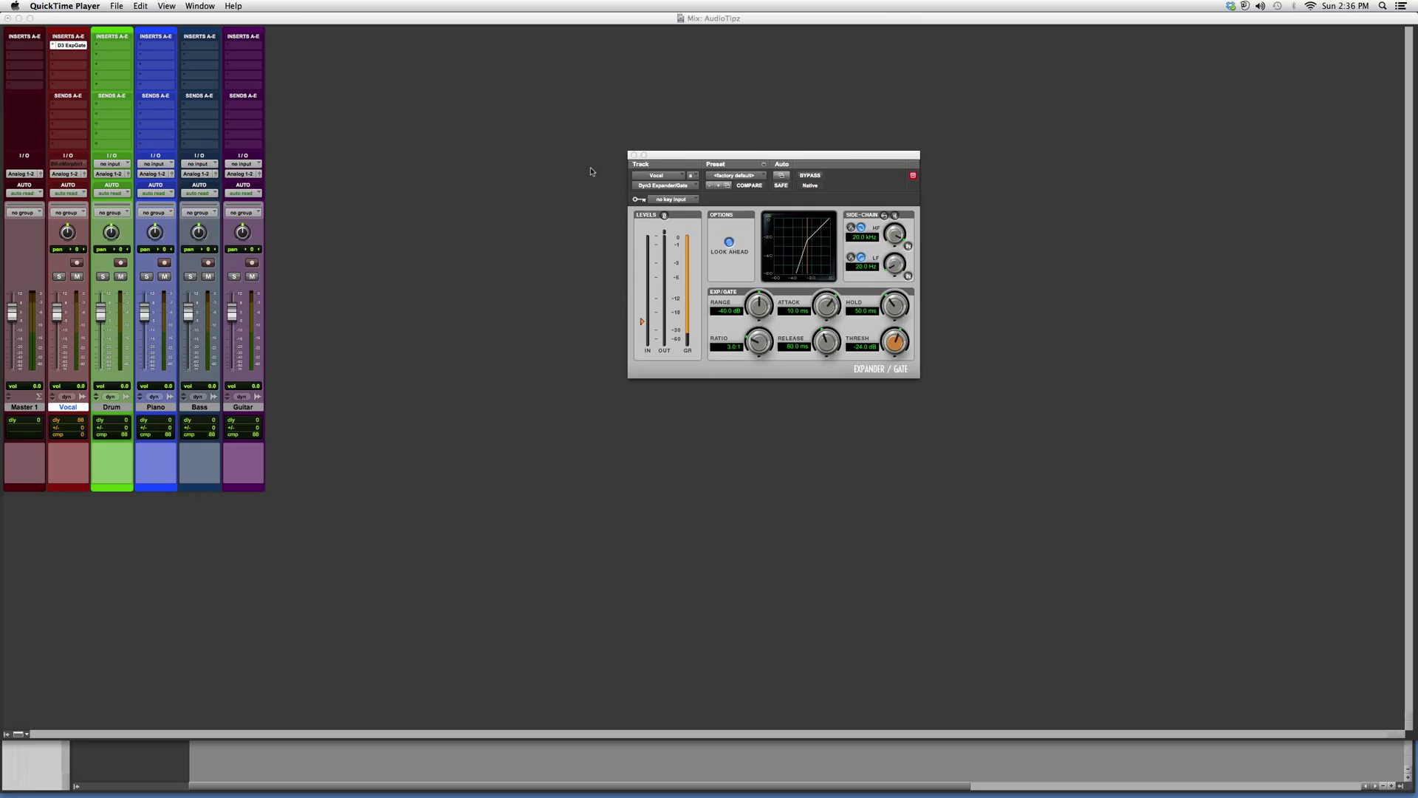
mouse_move(816, 293)
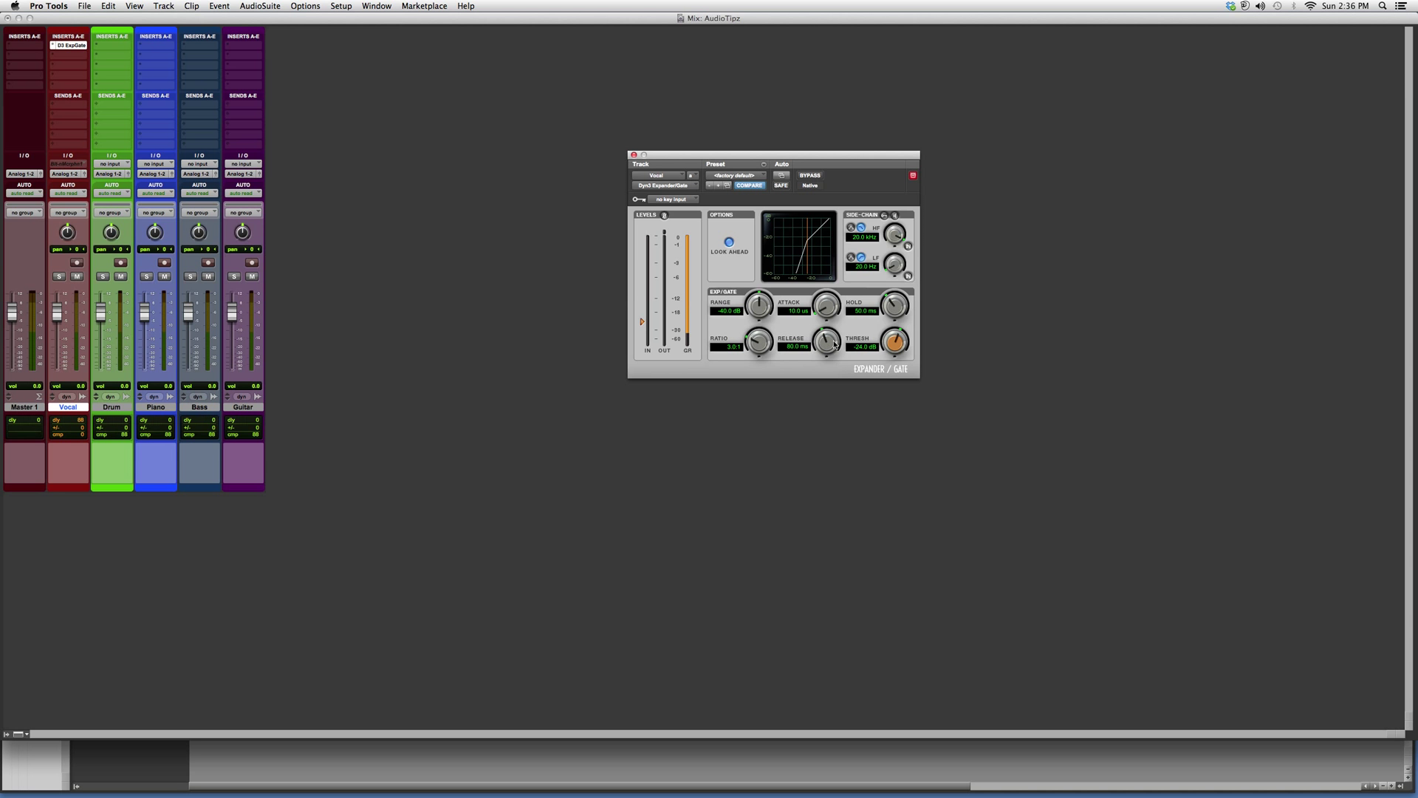
- Drag the THRESH knob up to raise the gate threshold well above the preset default
left_click_drag(898, 341, 898, 336)
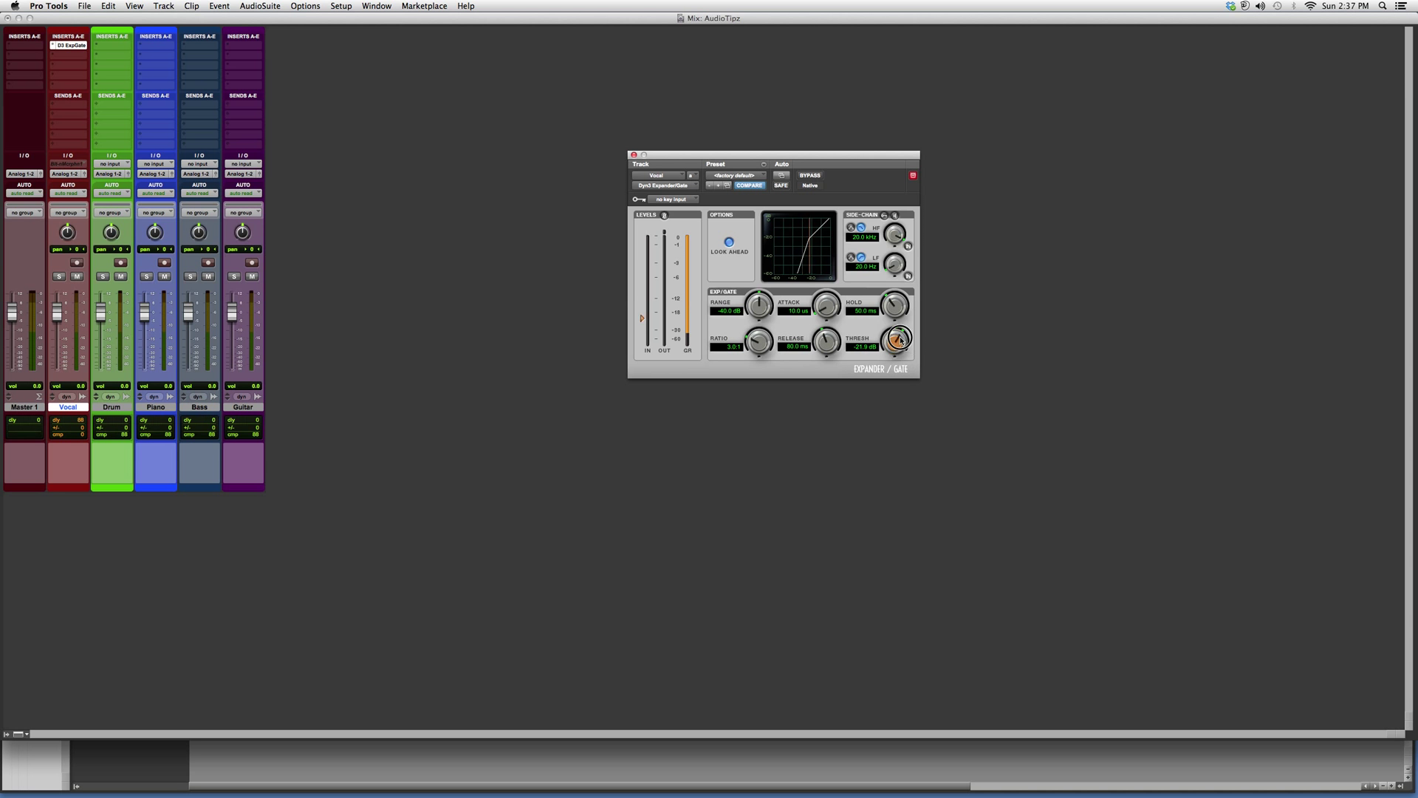
left_click_drag(898, 340, 891, 325)
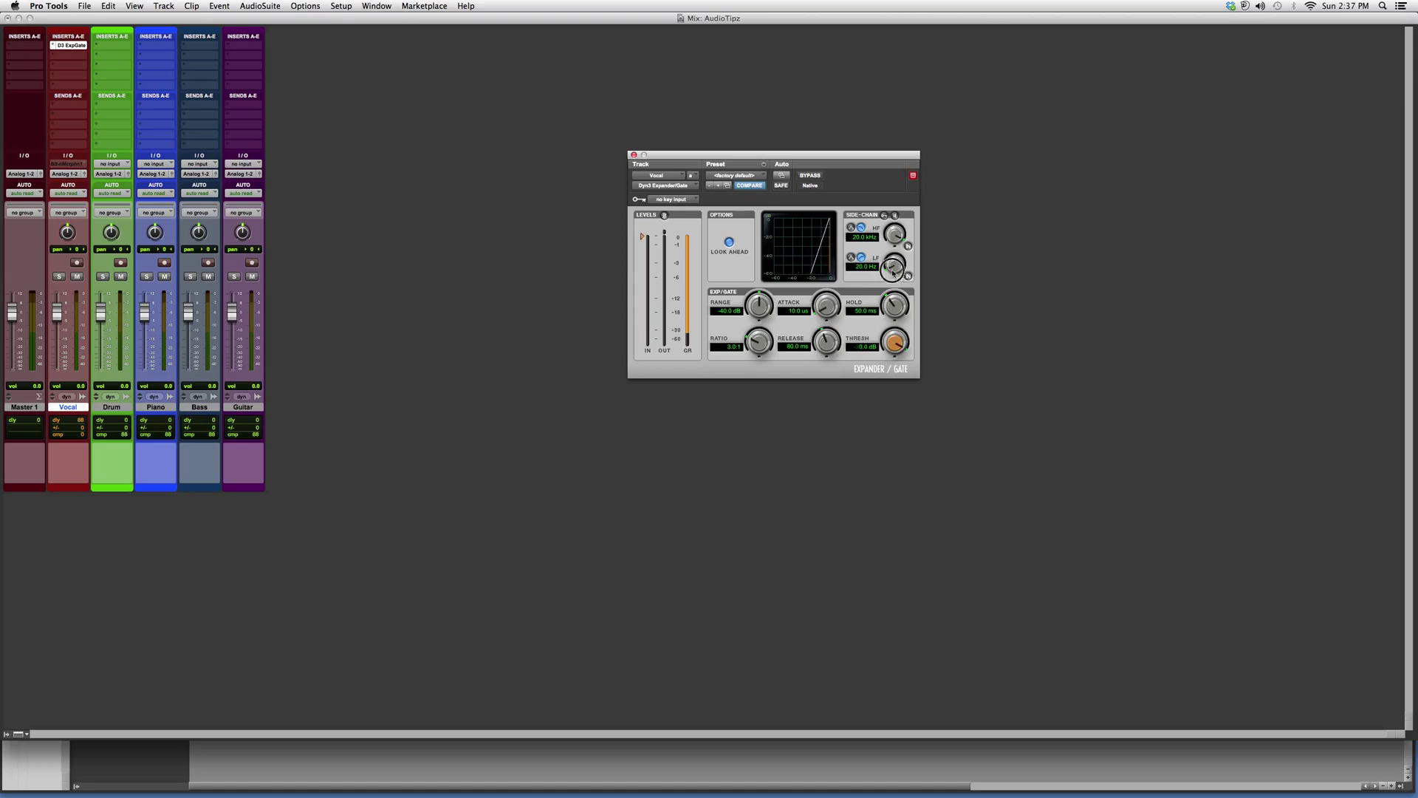
left_click_drag(895, 344, 897, 341)
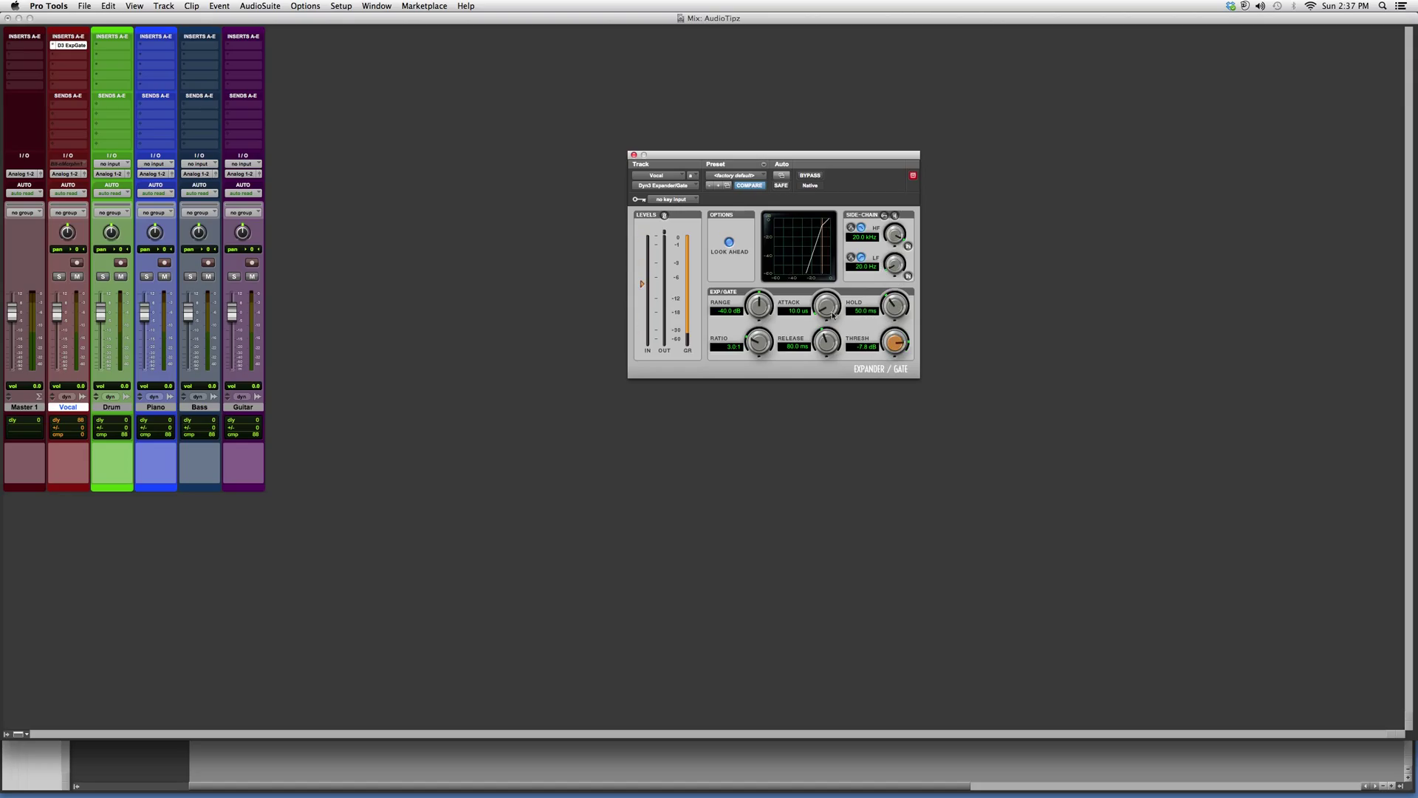